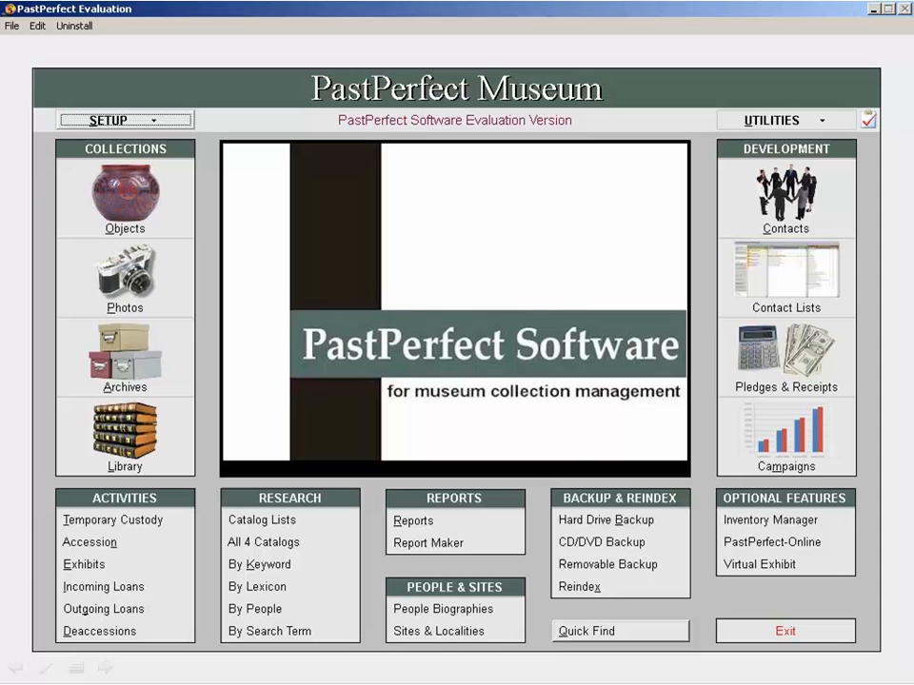
Step: Open the Catalog List Manager from Research on the main menu
click(262, 519)
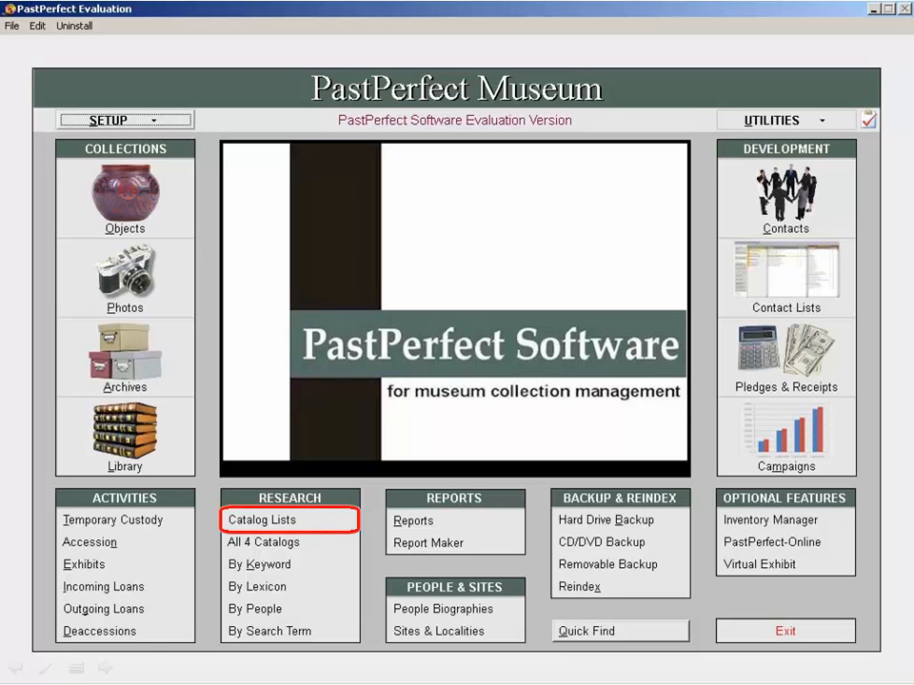
click(262, 520)
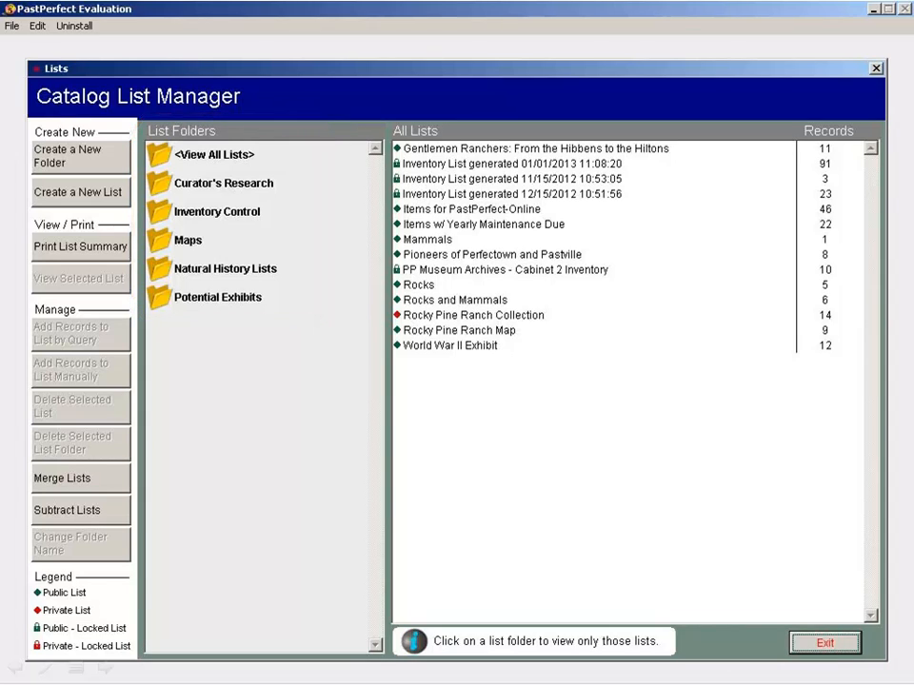
Step: Create a new catalog list named 'Photographs' and select it in Curator's Research
click(79, 192)
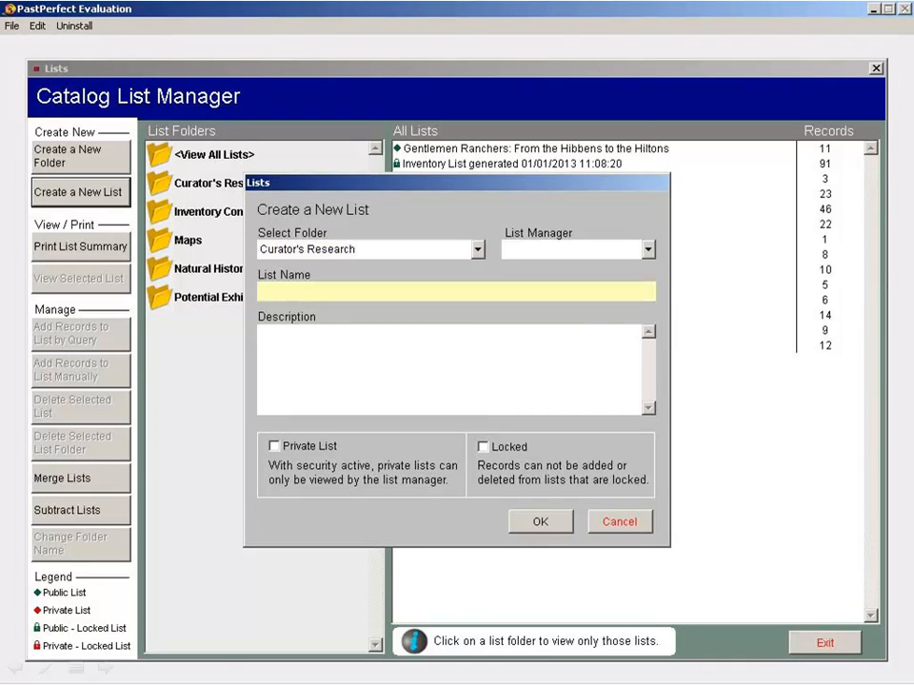
text(Photographs)
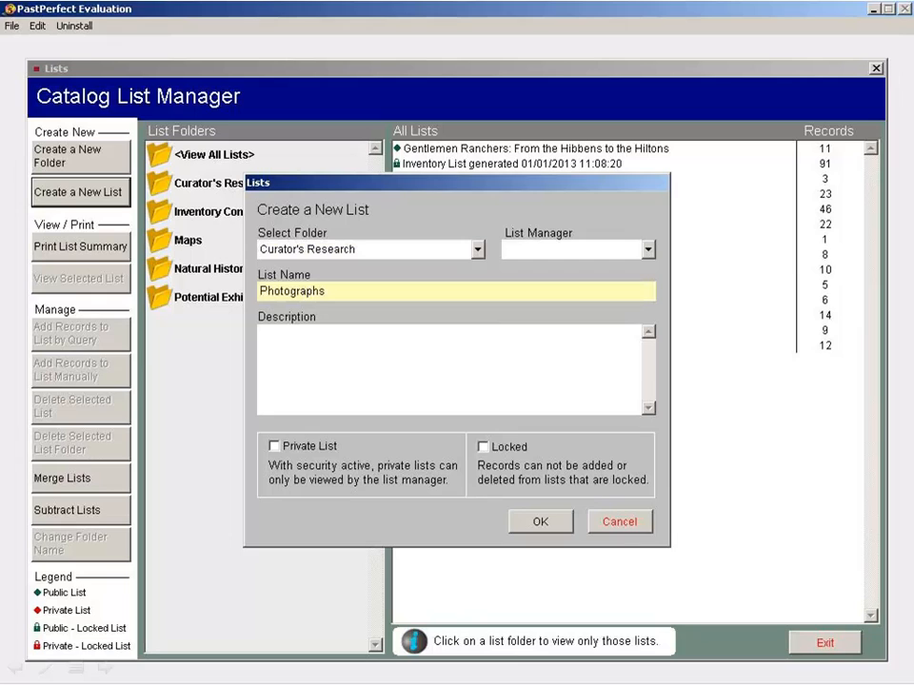
click(540, 521)
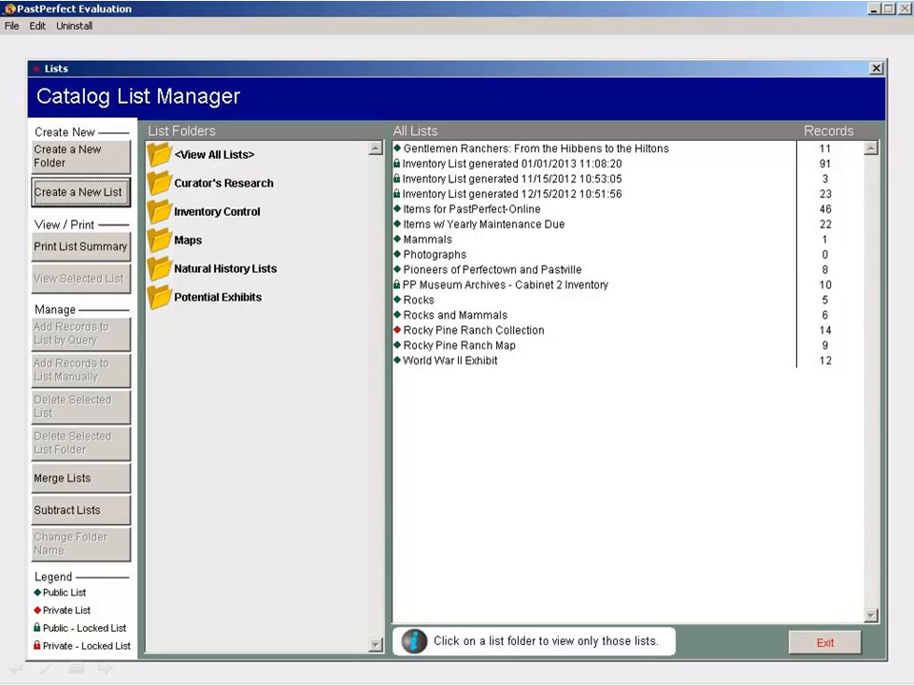
click(434, 255)
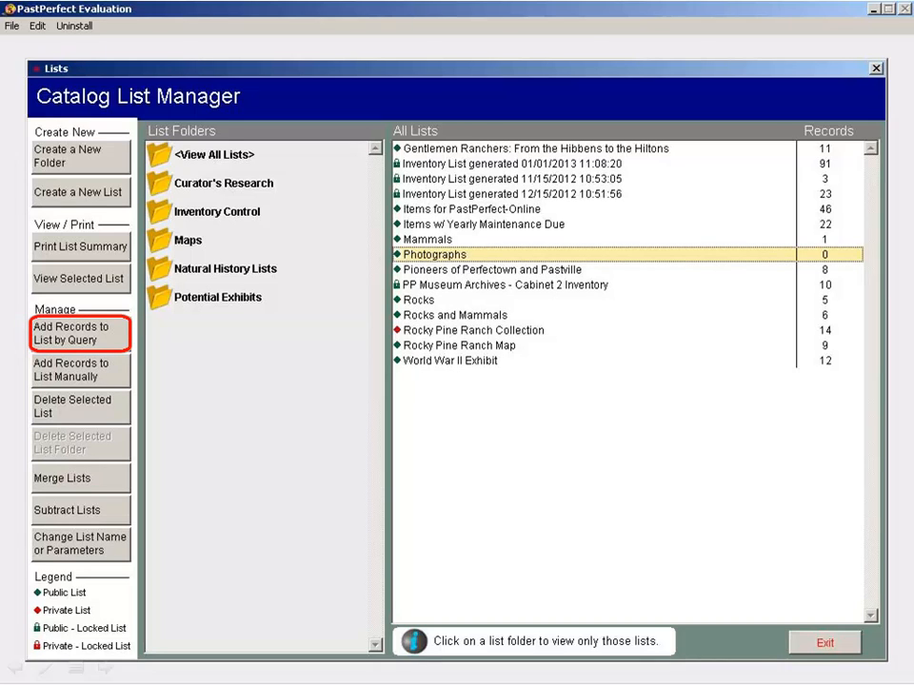
Step: Add a query statement: Accession# begins with '1998' for the Photographs list
click(80, 333)
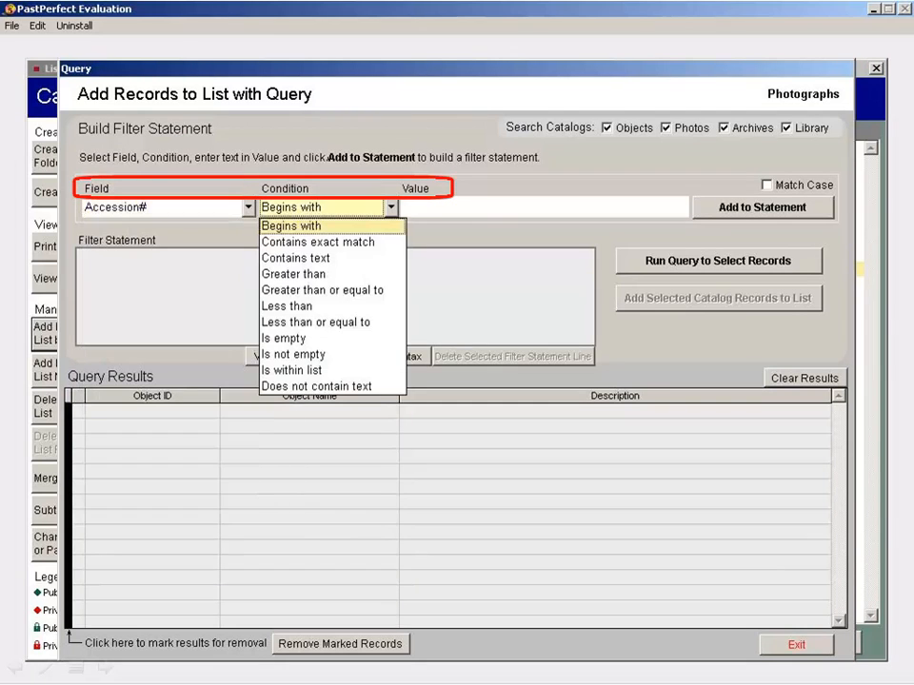
click(290, 224)
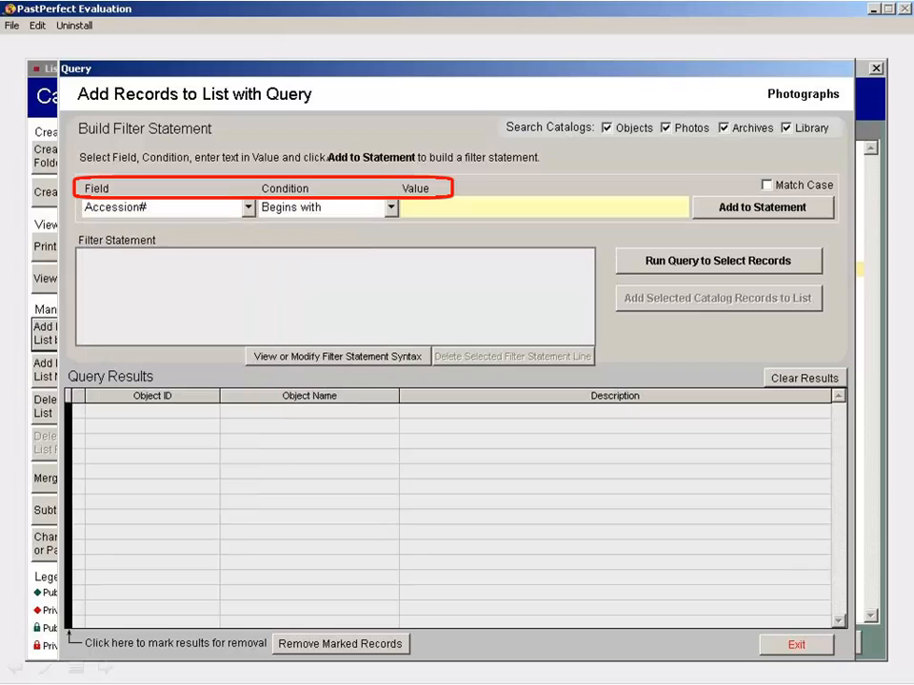
text(1998)
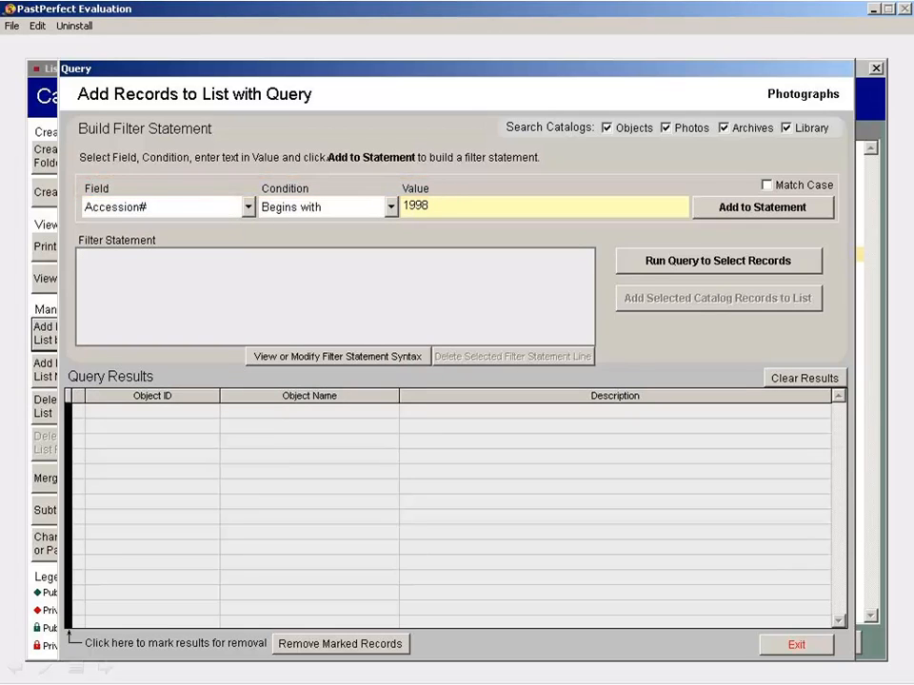
click(761, 205)
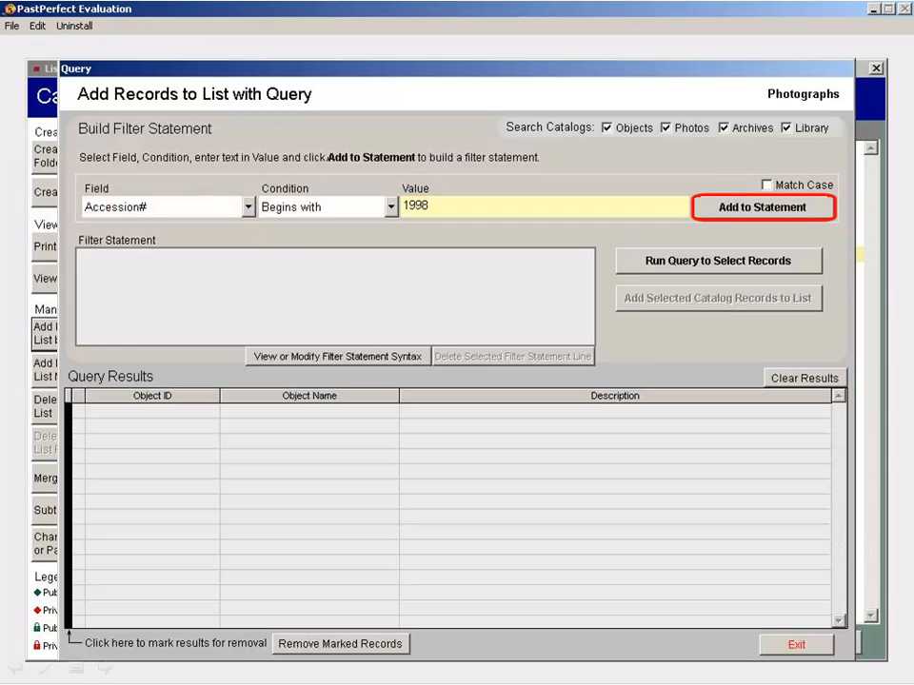
click(761, 206)
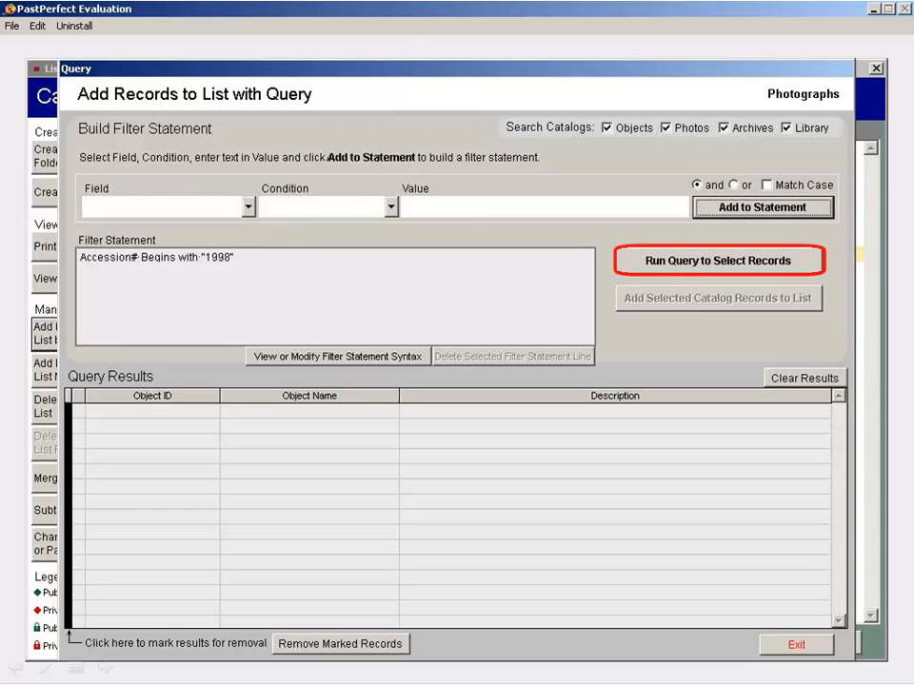
Step: Run the query, add its 11 matching records to Photographs, and open that list's records
click(719, 261)
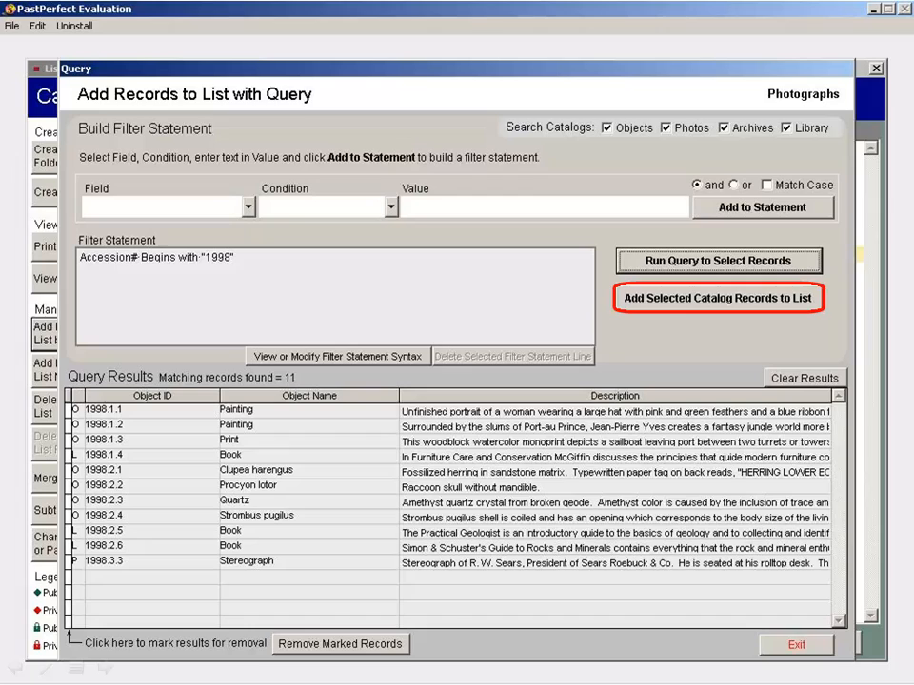
click(715, 297)
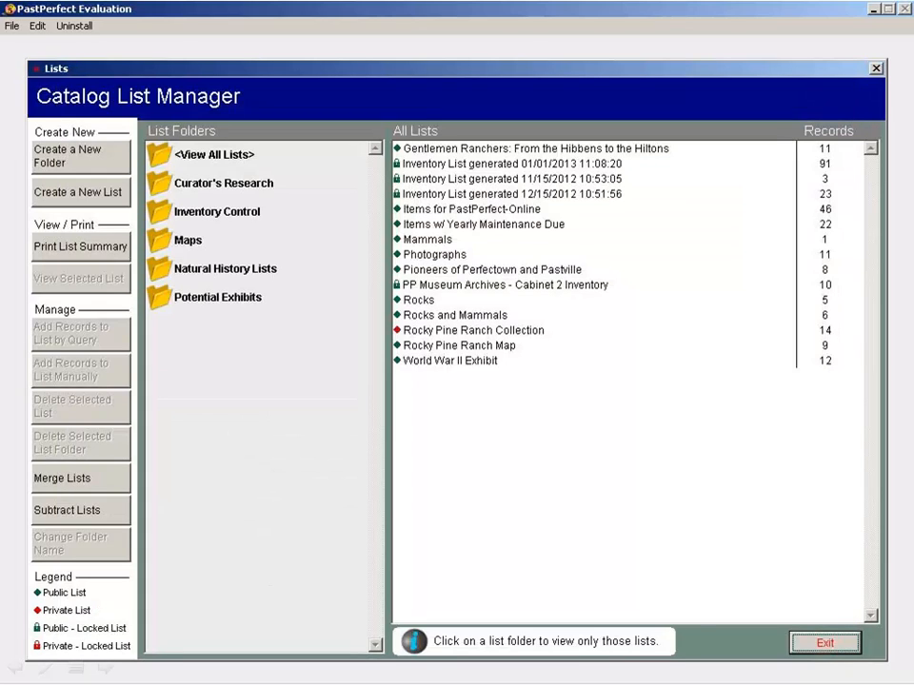
double_click(434, 255)
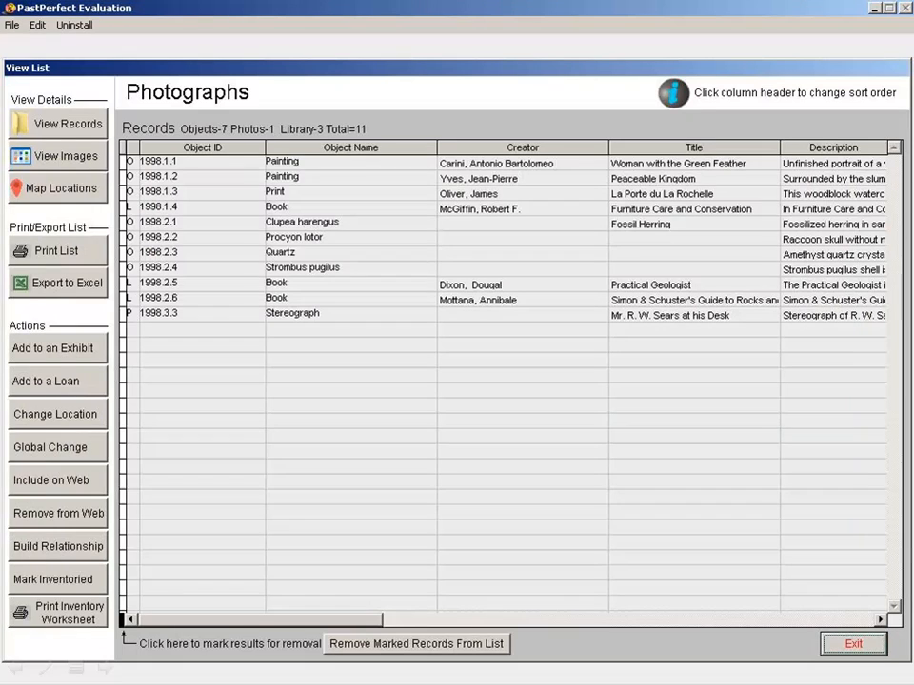